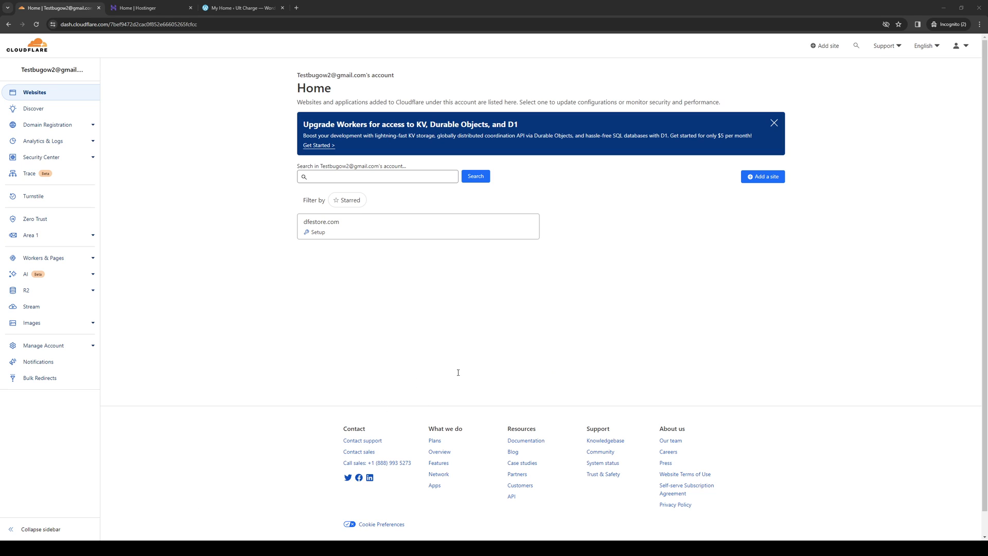
pyautogui.moveTo(272, 362)
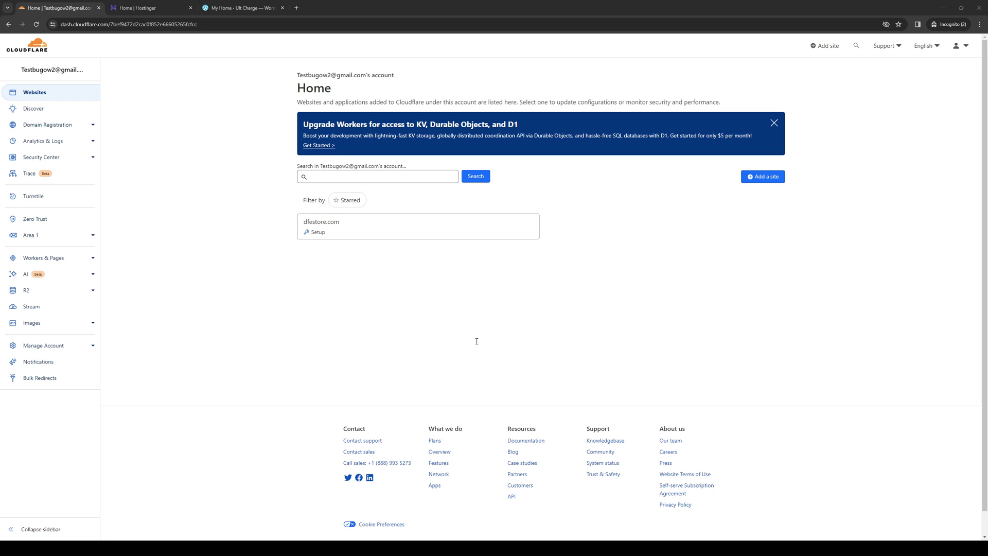
pyautogui.moveTo(500, 341)
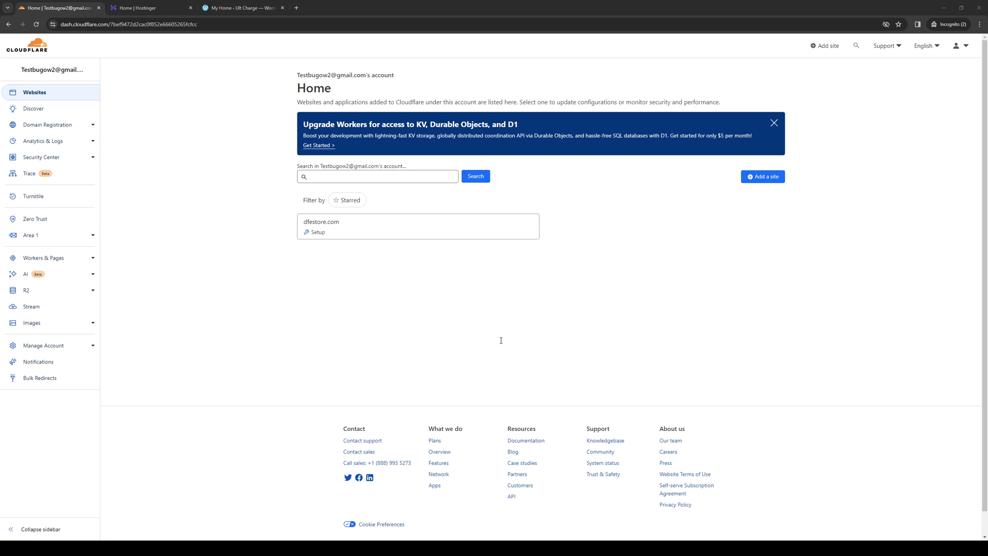
pyautogui.moveTo(247, 281)
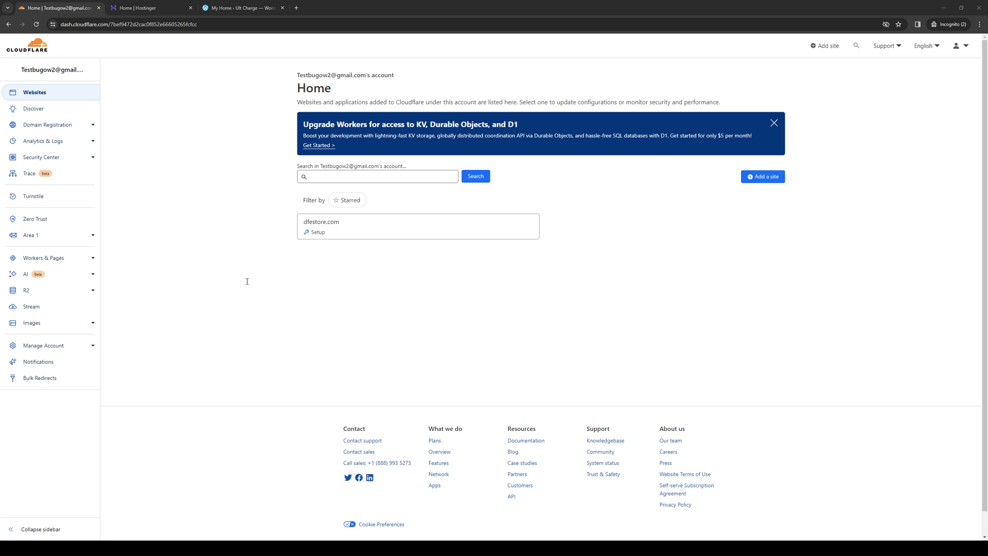
pyautogui.moveTo(180, 250)
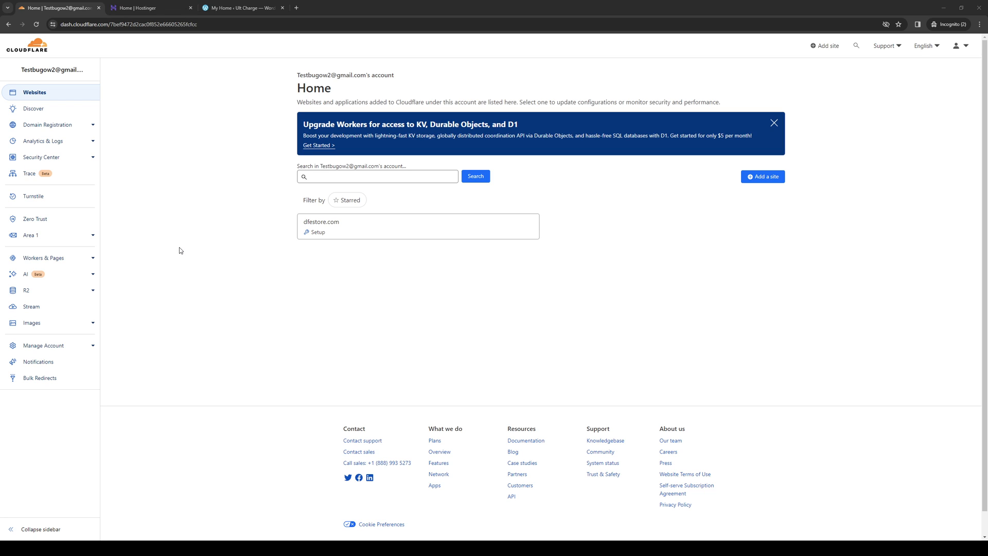
pyautogui.moveTo(258, 230)
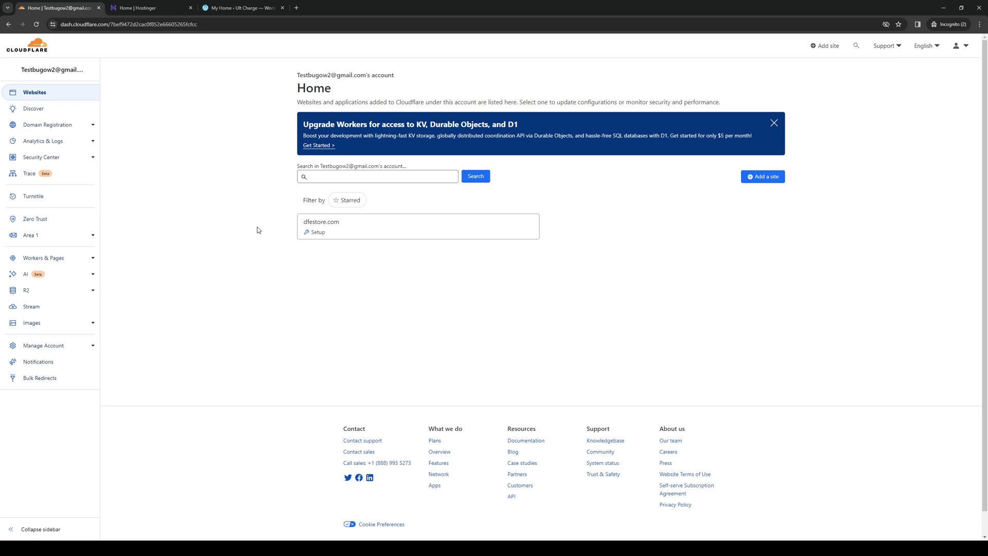
pyautogui.moveTo(228, 193)
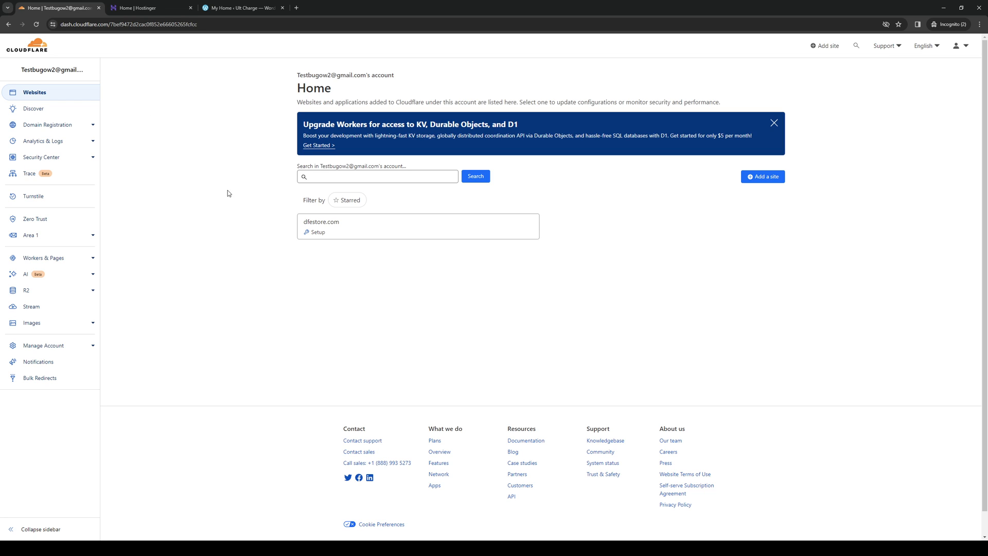
pyautogui.moveTo(211, 166)
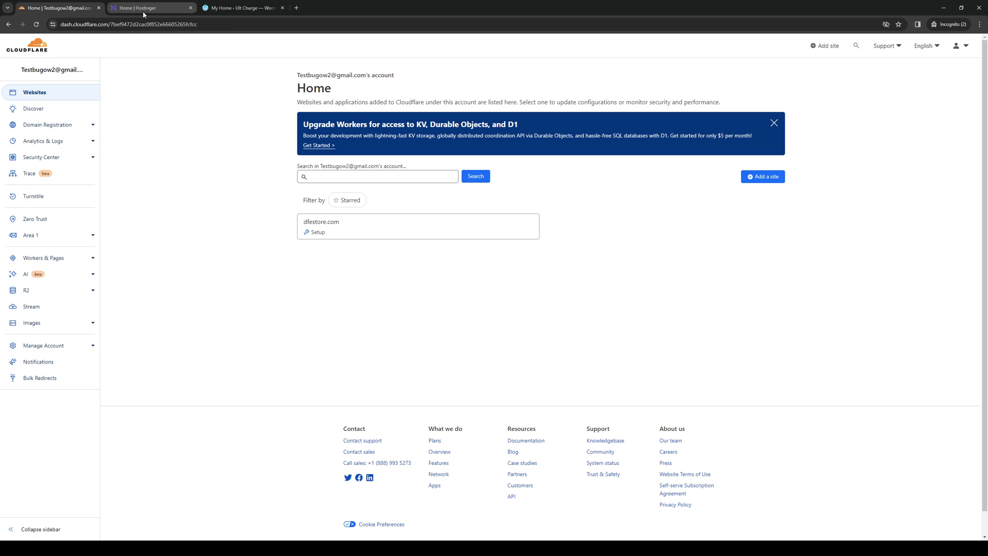
# - In the Hostinger tab, bring up Domains, showing easyearltutorials.online active with its expiry date
pyautogui.click(149, 8)
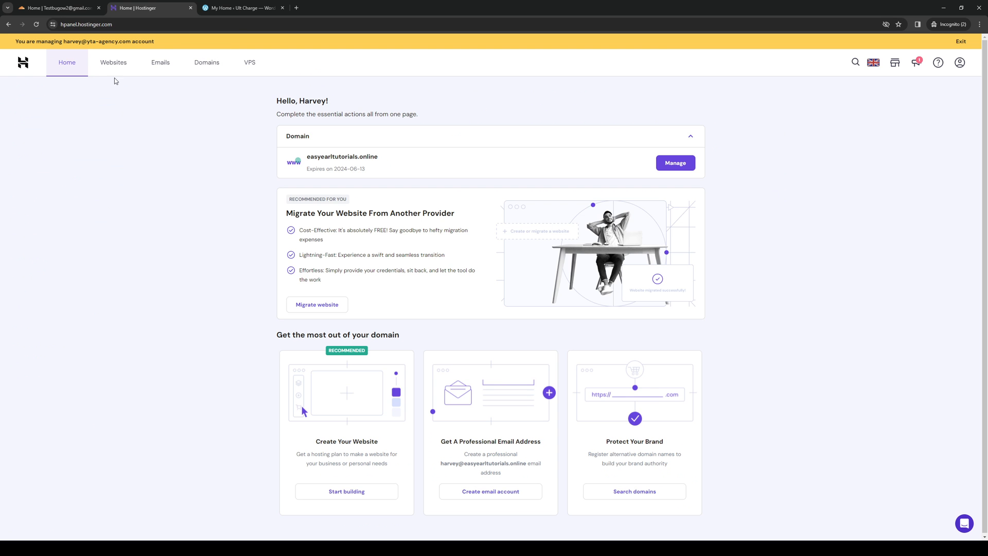
pyautogui.moveTo(206, 62)
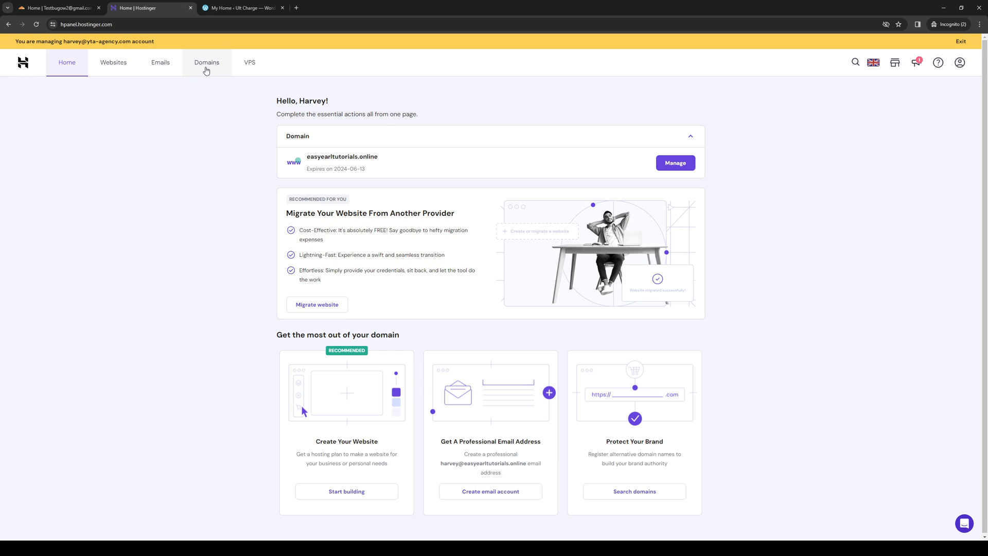
pyautogui.click(206, 61)
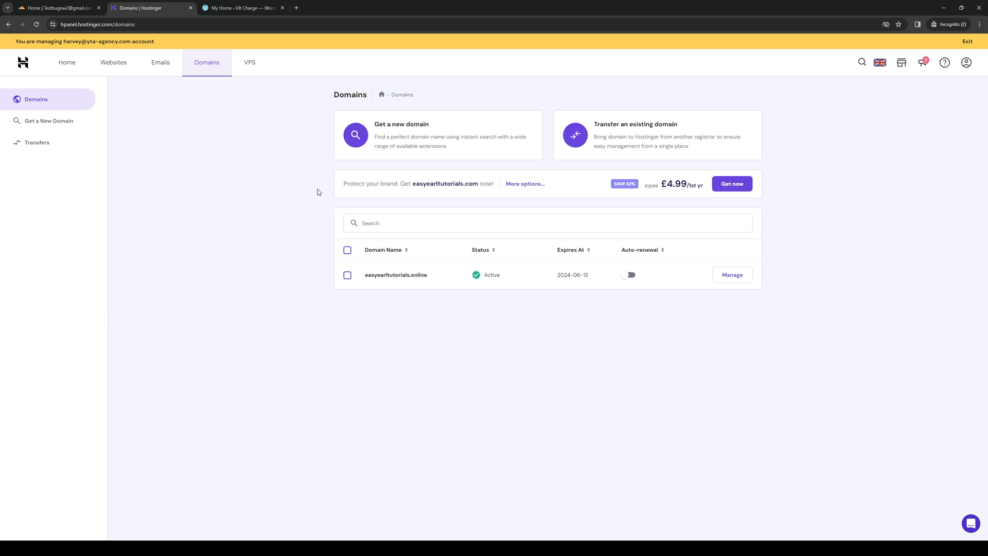
pyautogui.moveTo(534, 320)
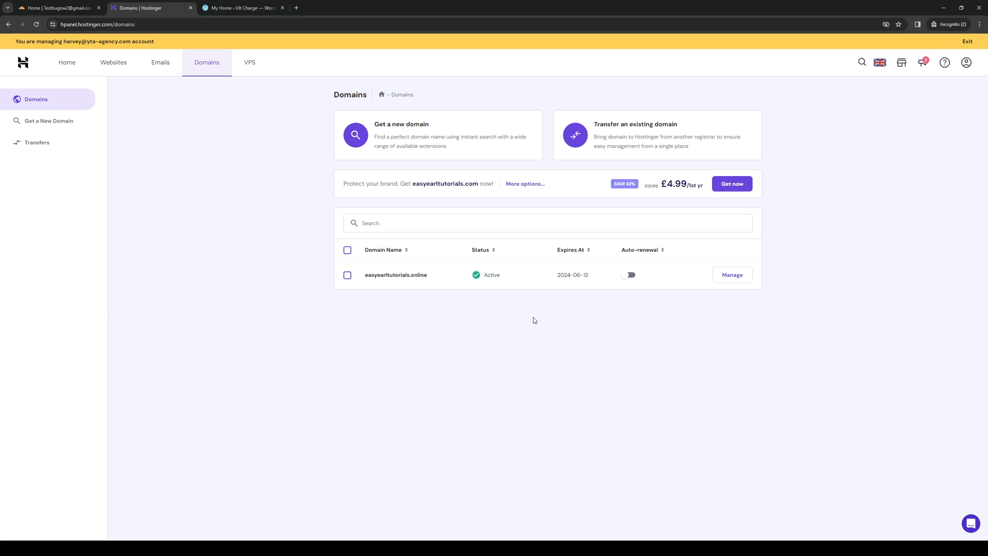
pyautogui.moveTo(522, 323)
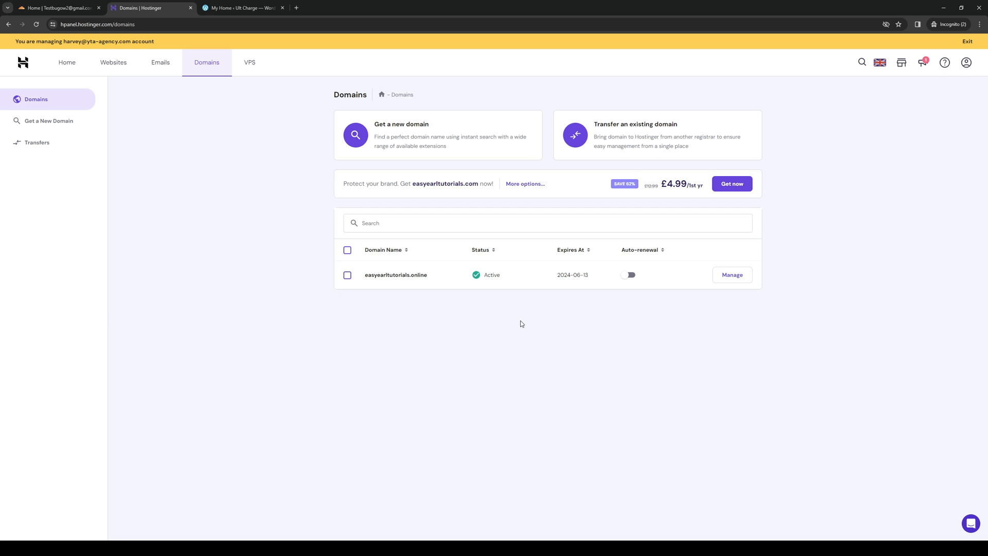
pyautogui.moveTo(291, 298)
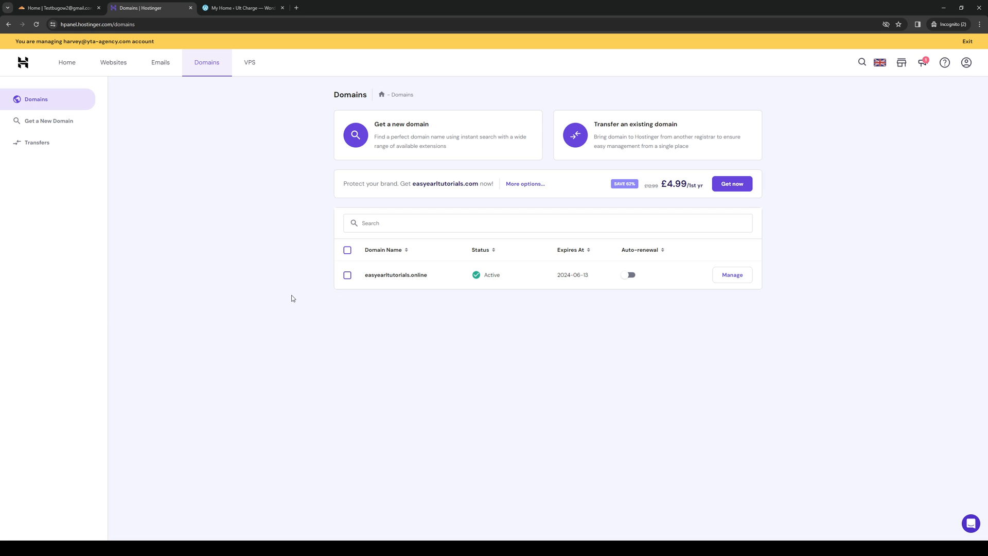
pyautogui.moveTo(390, 286)
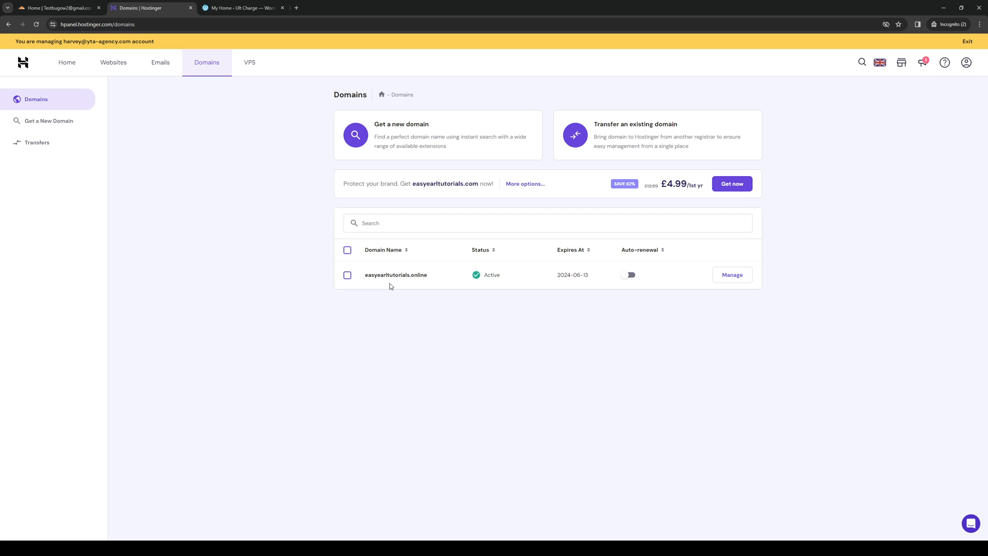
# - Open easyearltutorials.online's Domain Overview with its two dns-parking nameservers
pyautogui.click(731, 274)
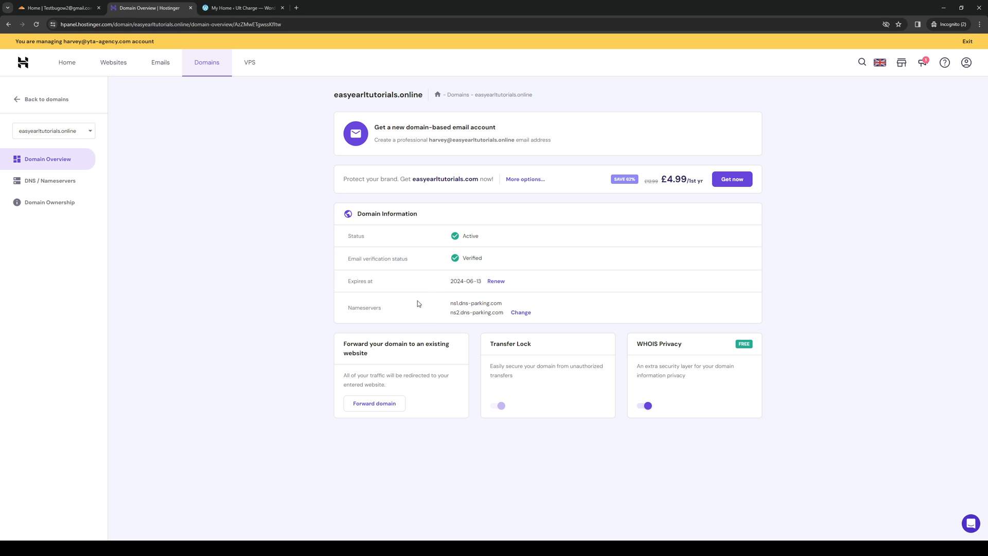
pyautogui.moveTo(223, 234)
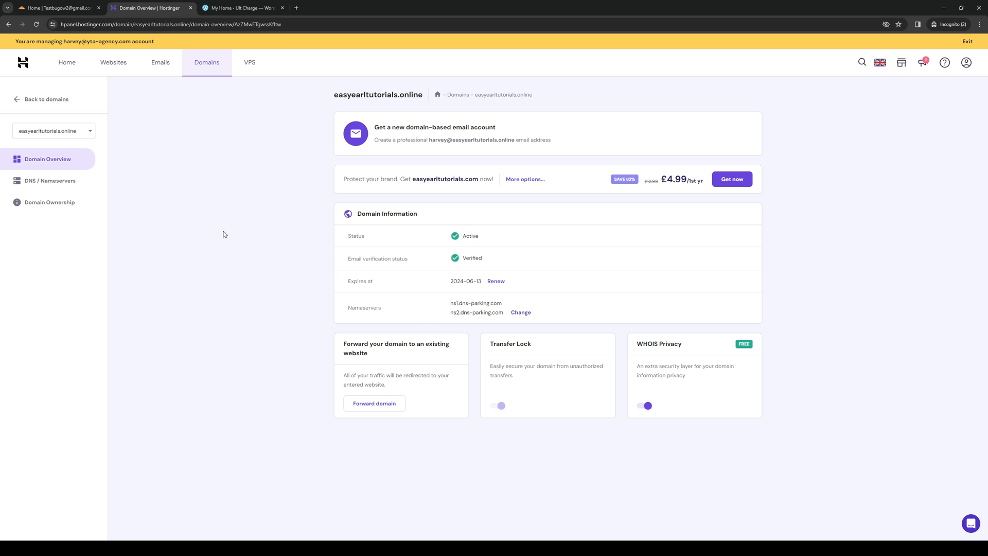
pyautogui.moveTo(134, 192)
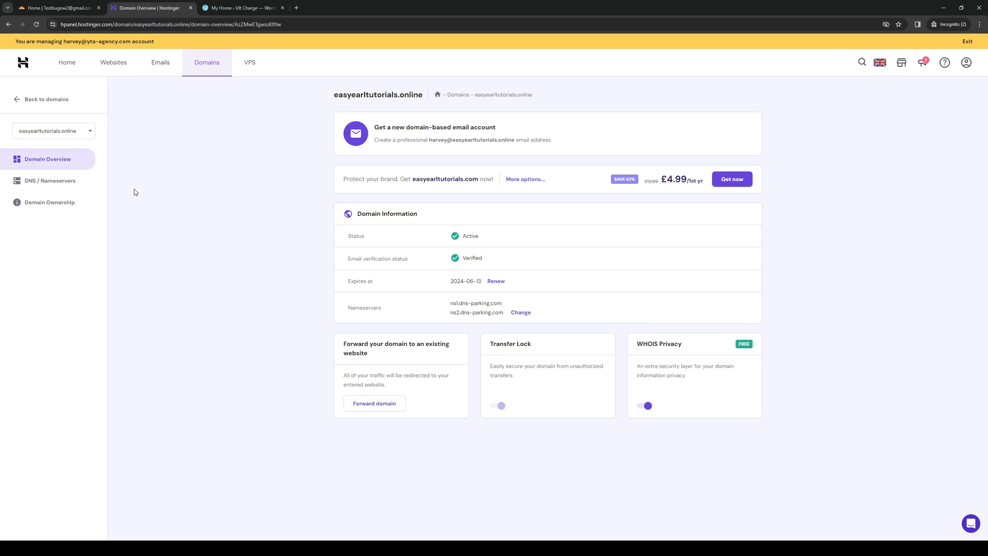
# - Open DNS / Nameservers, preview the Change nameservers form, and cancel without saving
pyautogui.click(50, 181)
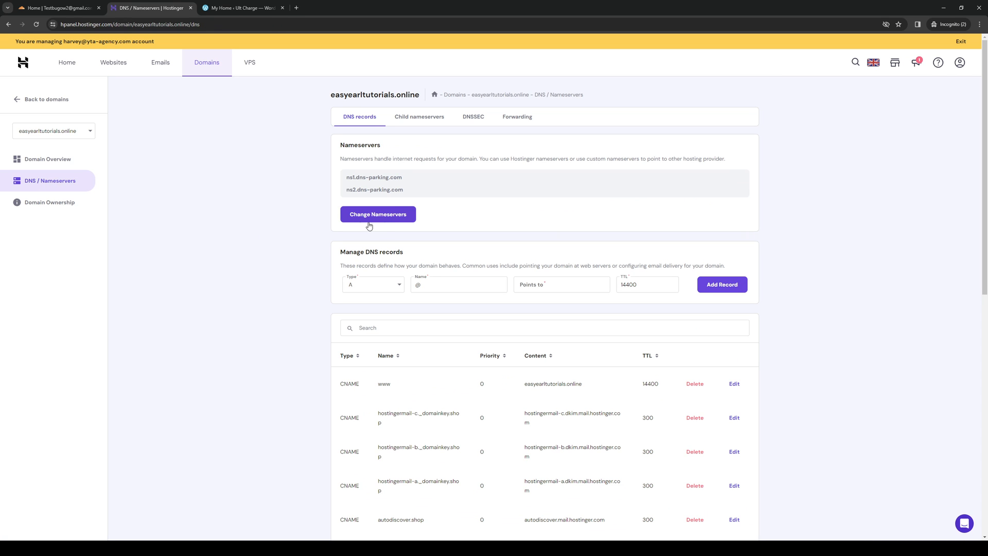
pyautogui.click(377, 214)
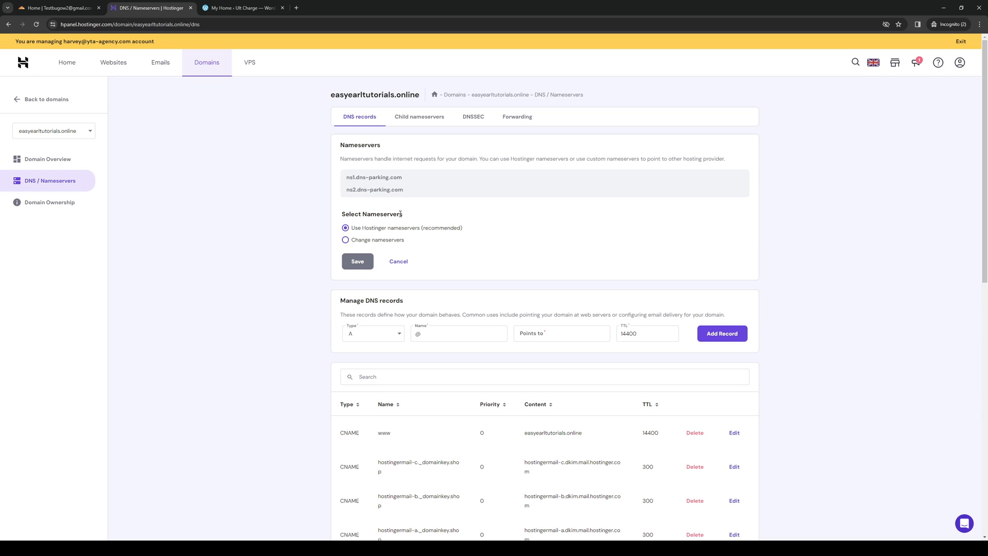
pyautogui.moveTo(401, 241)
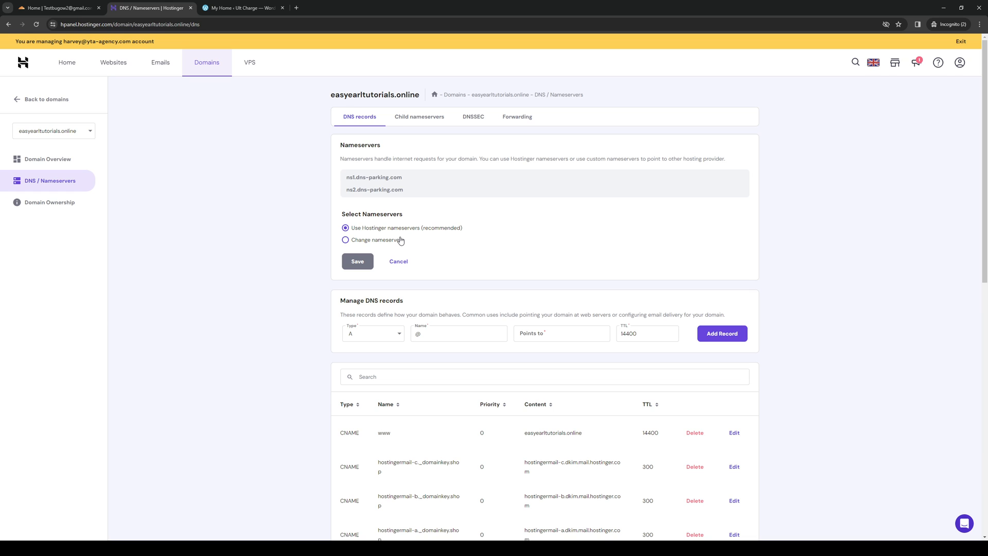
pyautogui.moveTo(336, 232)
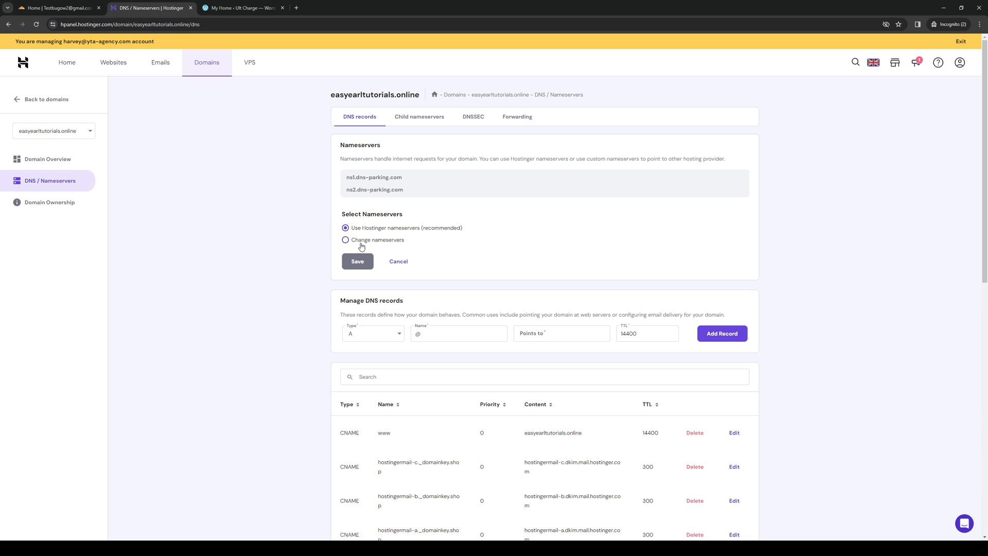
pyautogui.click(345, 239)
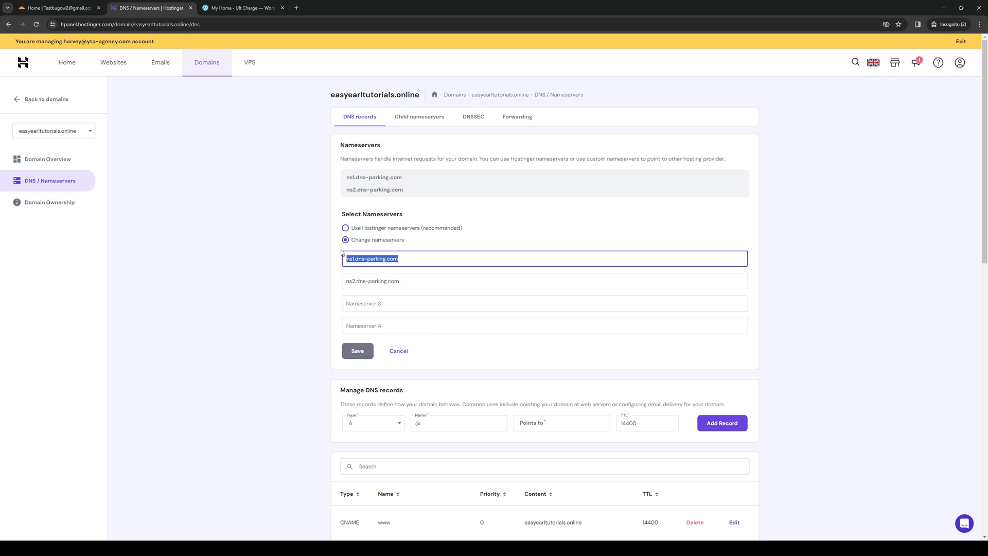
pyautogui.click(399, 351)
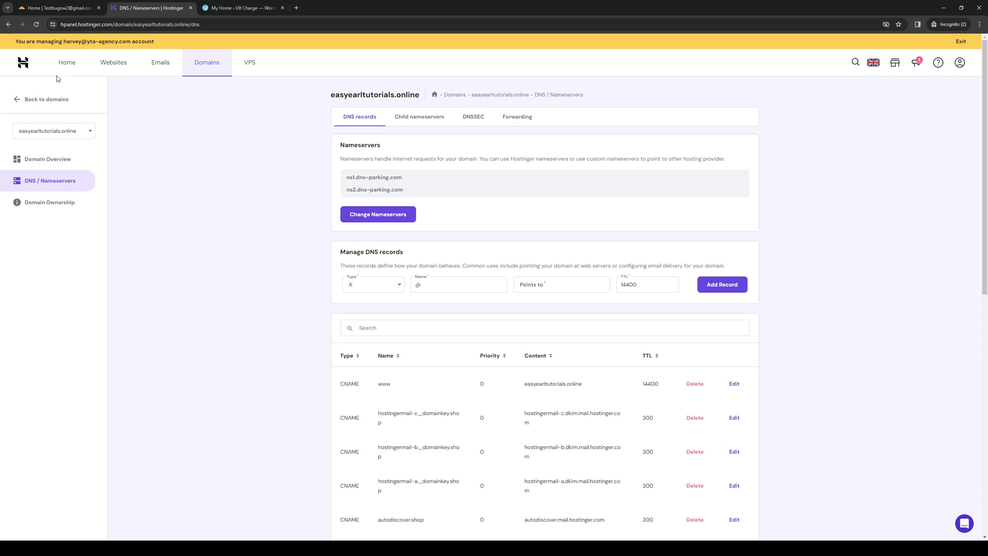
# - Return to Cloudflare home and expand Domain Registration to show Manage, Transfer and Register
pyautogui.click(56, 8)
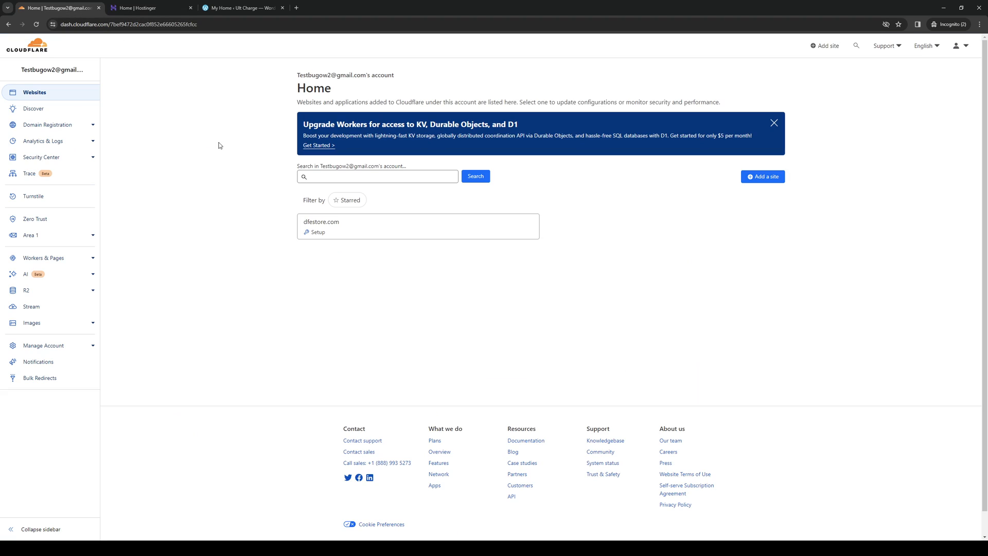
pyautogui.moveTo(115, 155)
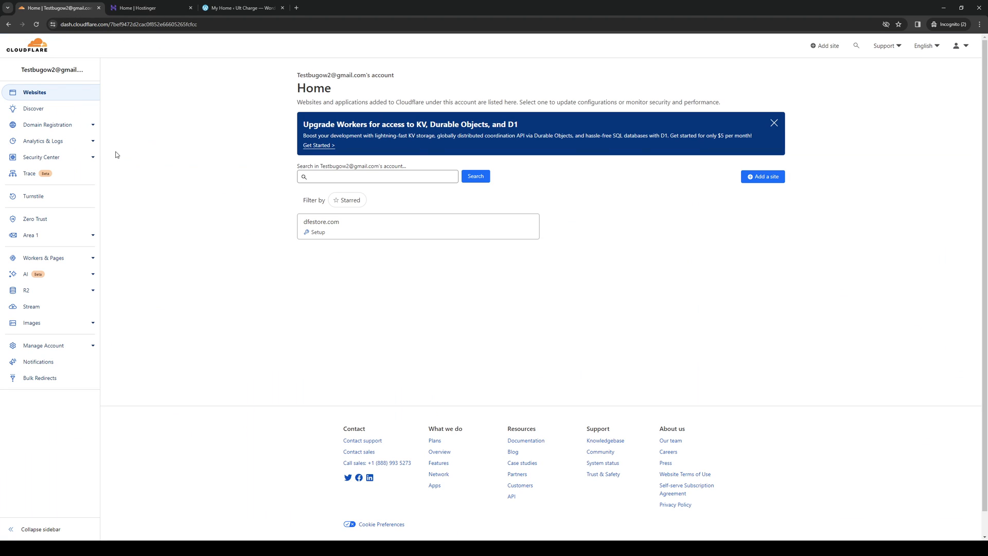
pyautogui.moveTo(100, 131)
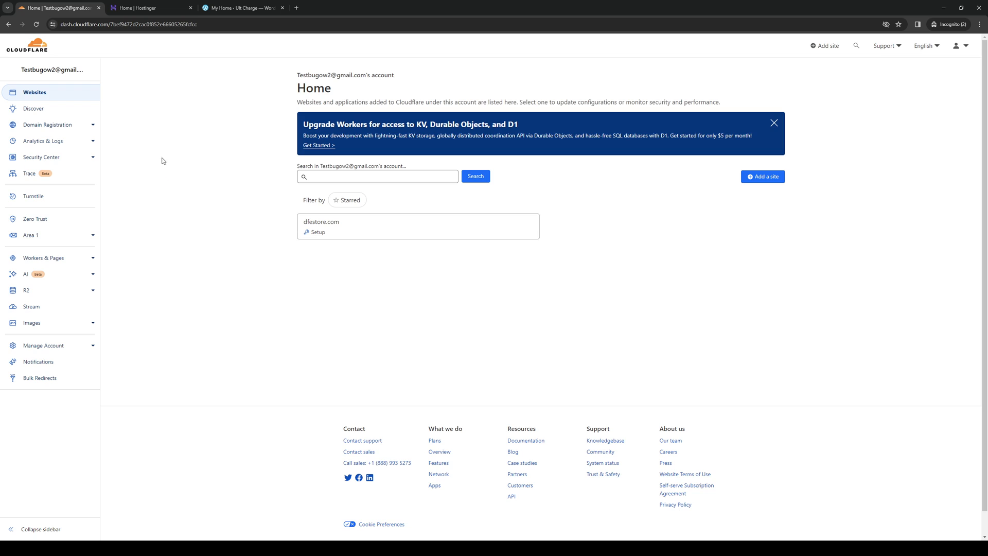
pyautogui.moveTo(155, 149)
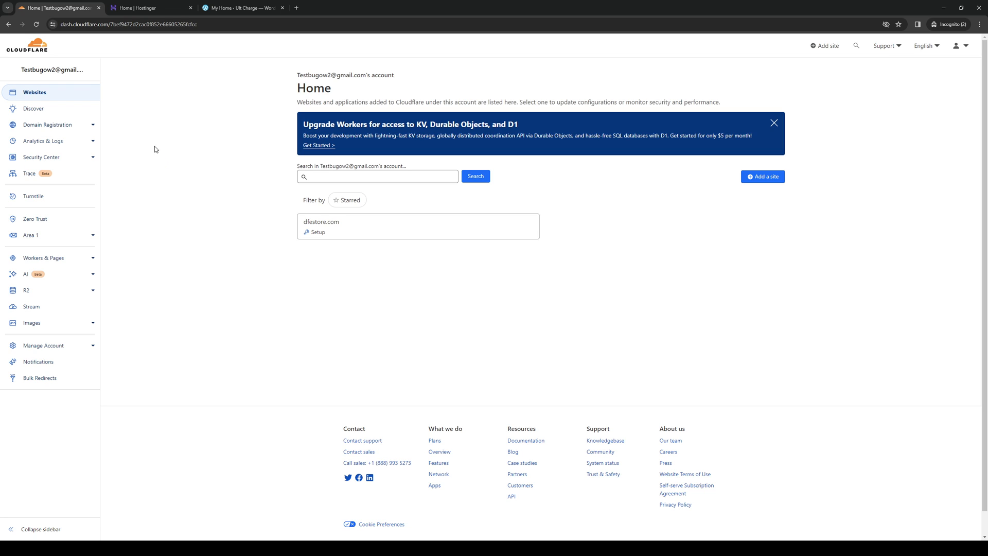
pyautogui.click(47, 124)
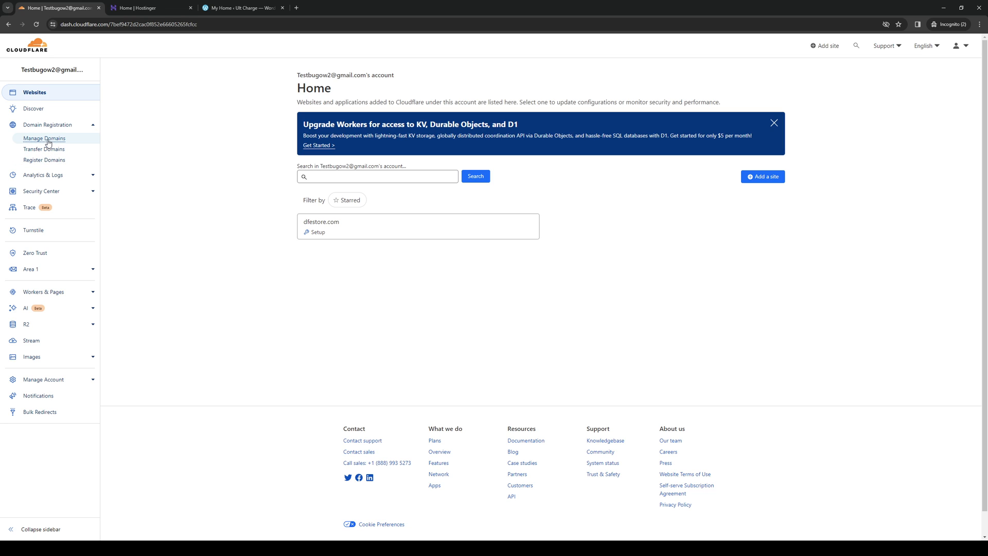
pyautogui.moveTo(33, 109)
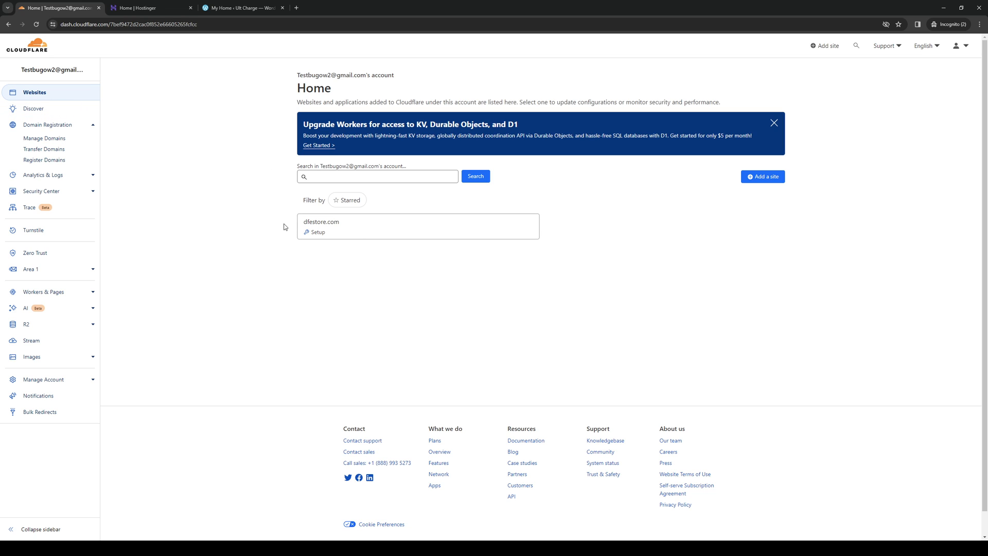
pyautogui.moveTo(167, 138)
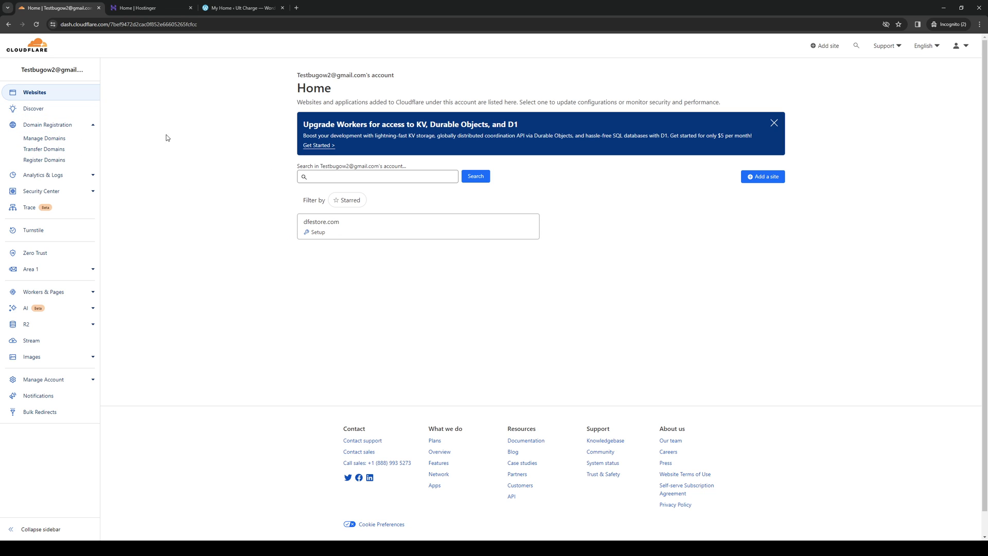
pyautogui.moveTo(351, 229)
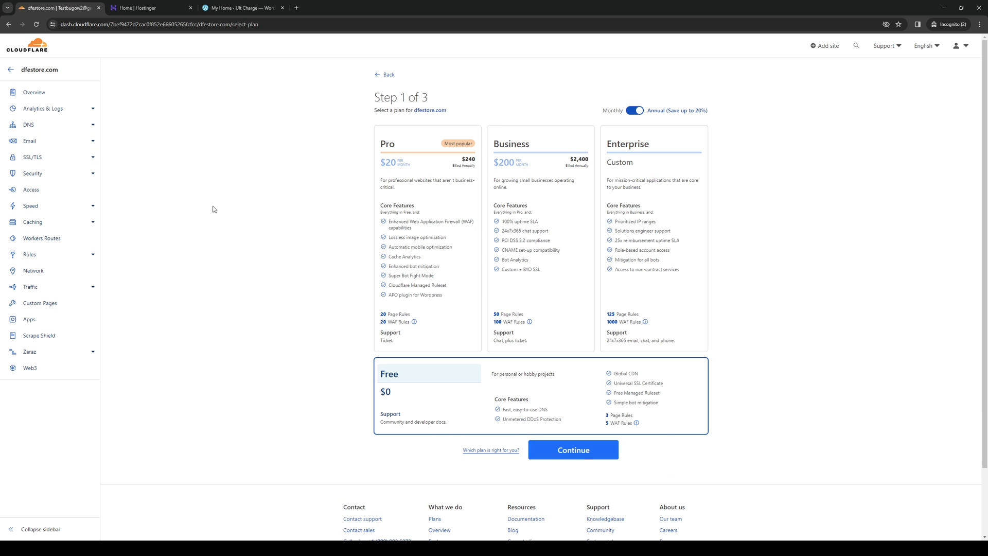
pyautogui.moveTo(199, 233)
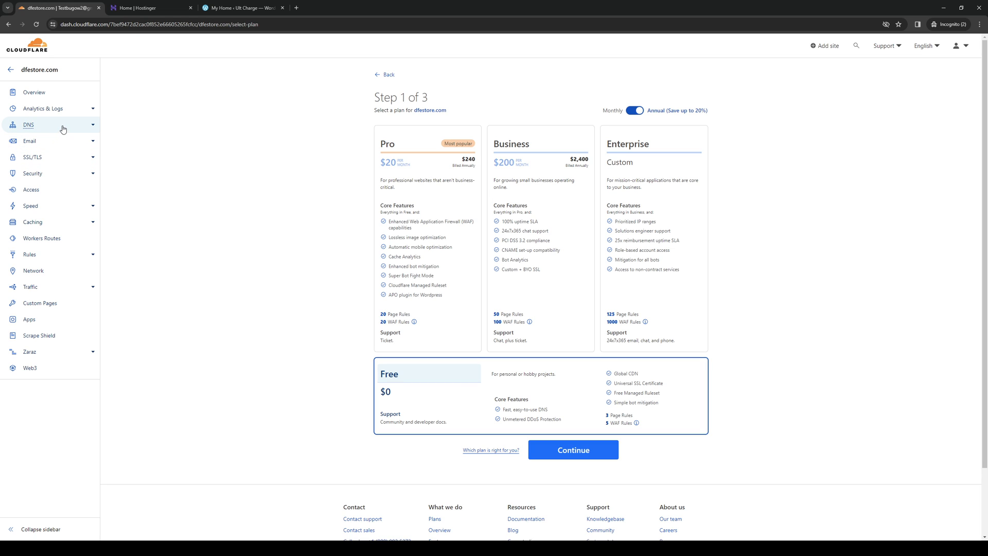
pyautogui.moveTo(63, 129)
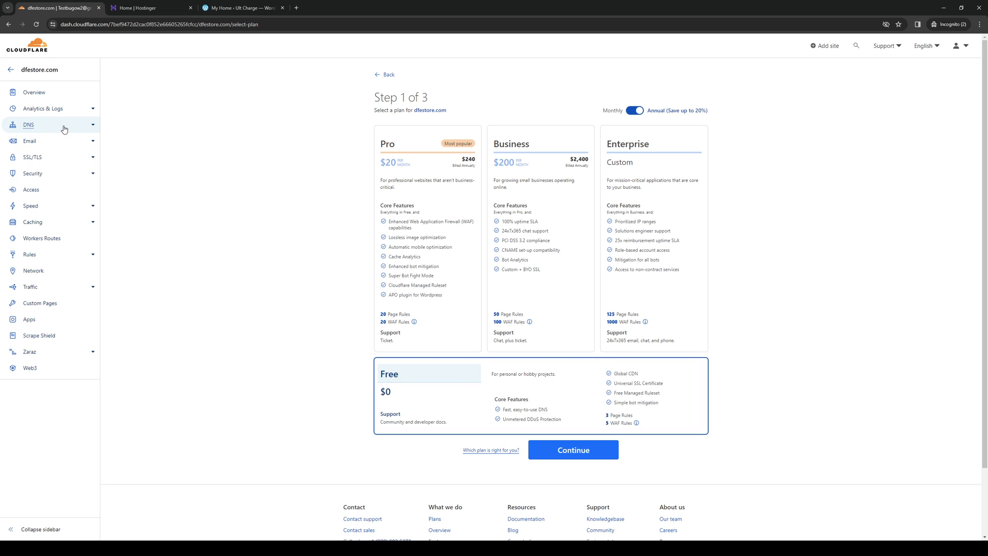
# - View dfestore.com's DNS Records and Settings, then return to Hostinger hPanel home
pyautogui.click(28, 124)
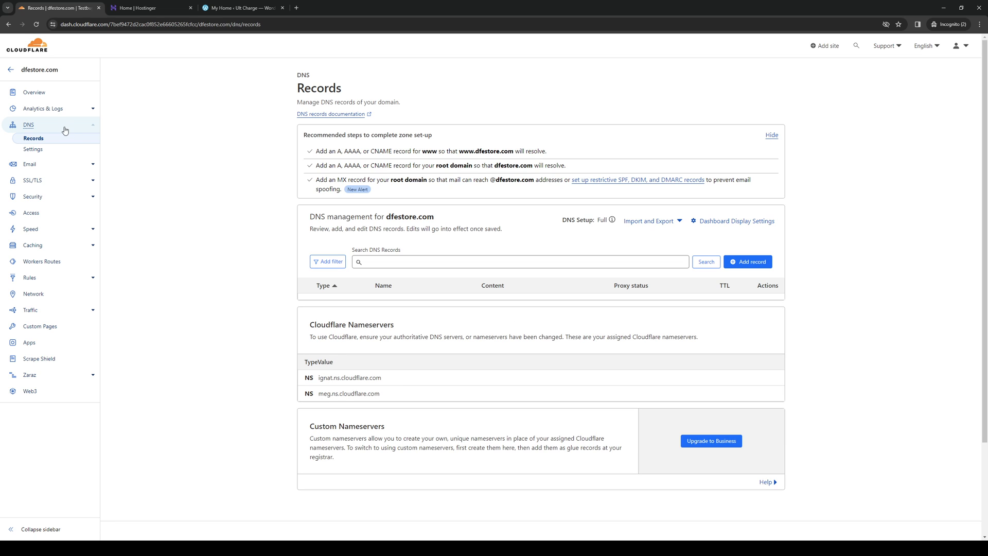
pyautogui.click(33, 149)
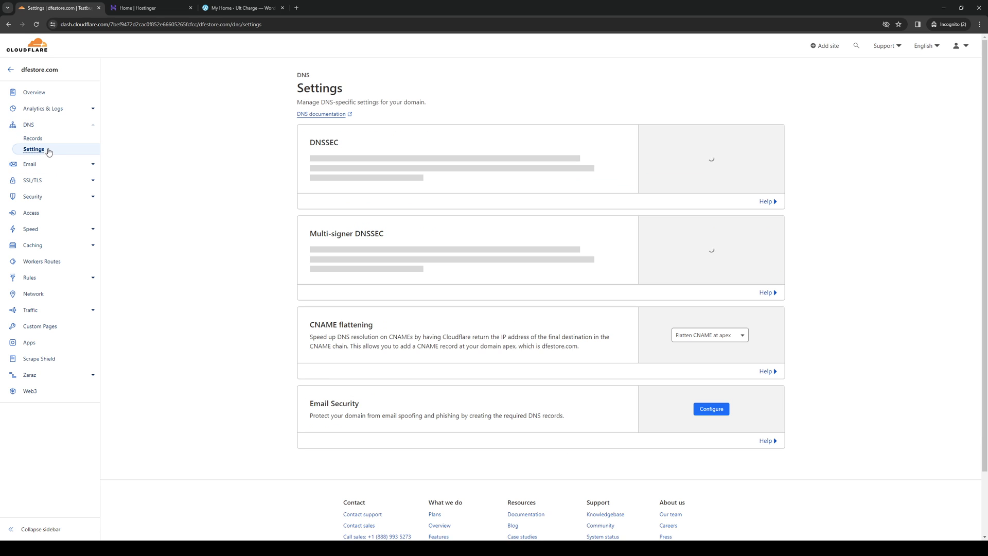
pyautogui.click(33, 138)
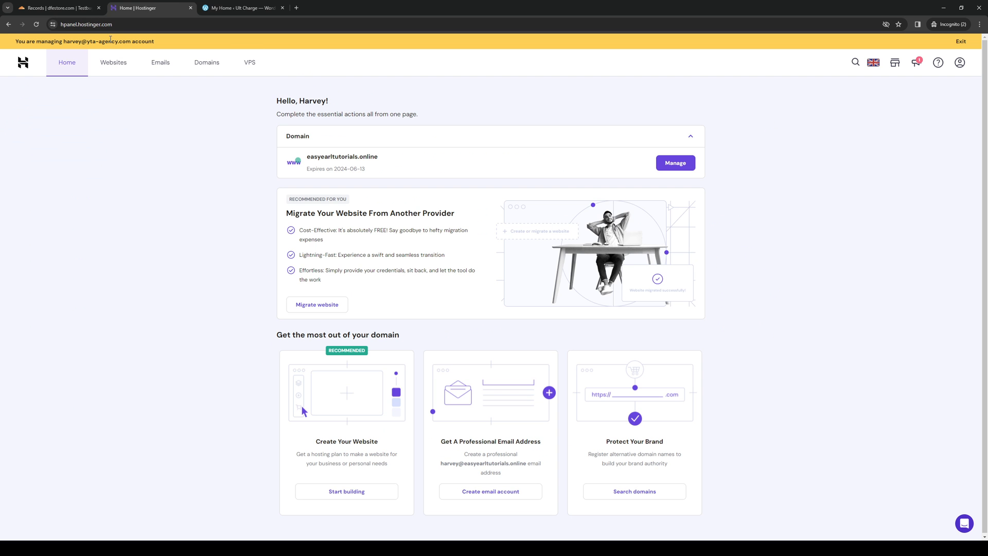
# - Back in Cloudflare, search dfestore.com's DNS records for 'ns1.dns-parking.com'
pyautogui.click(57, 8)
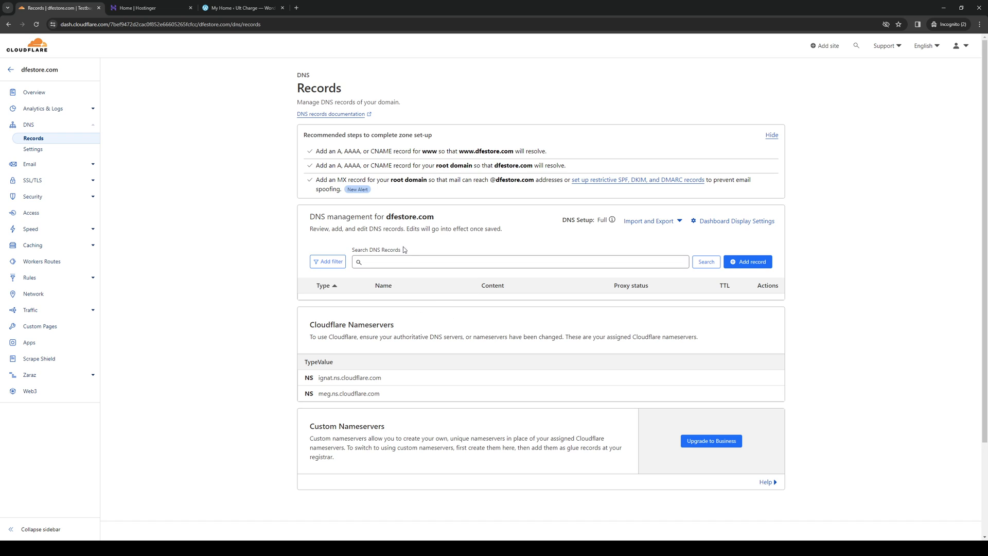
pyautogui.moveTo(95, 79)
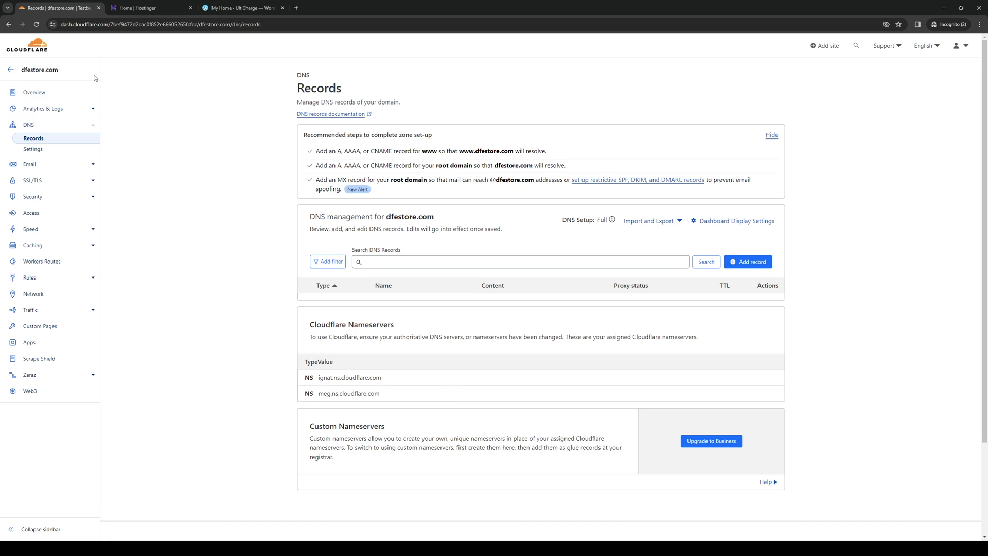
pyautogui.moveTo(288, 130)
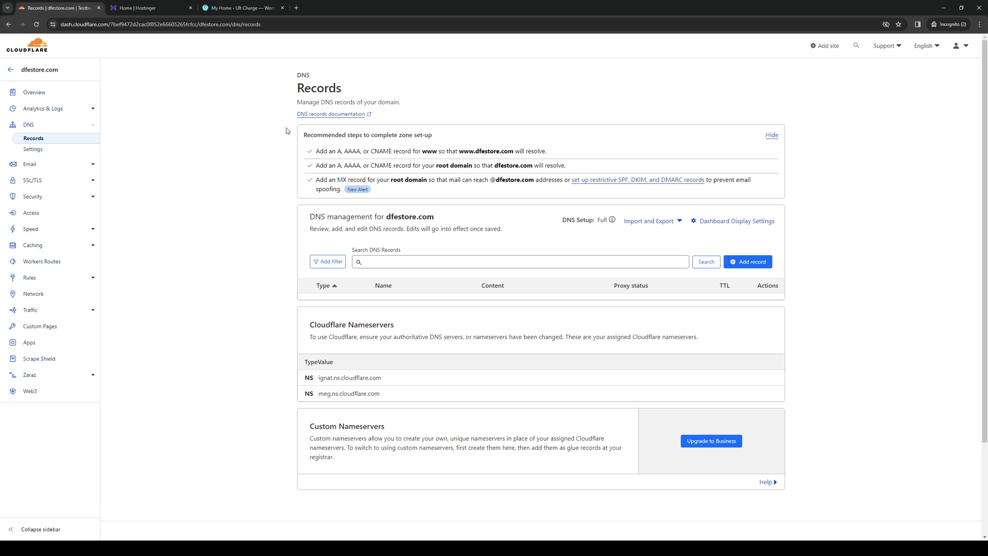
pyautogui.click(519, 262)
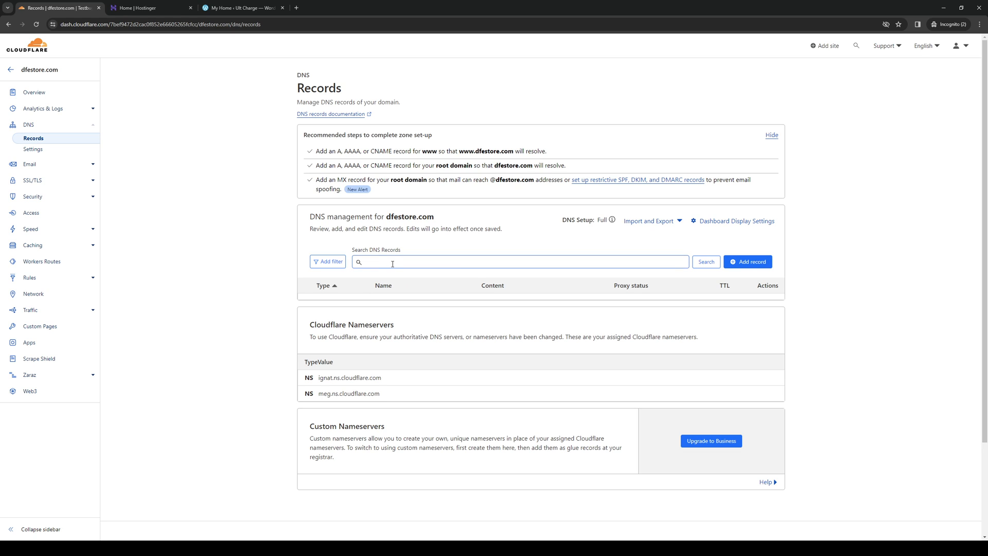
pyautogui.write('ns1.dns-parking.com')
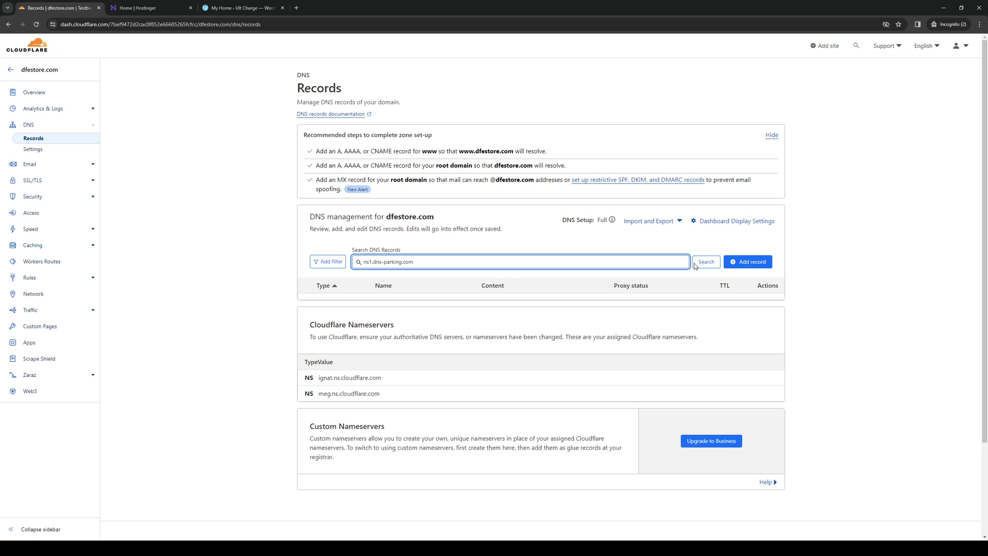
pyautogui.click(748, 261)
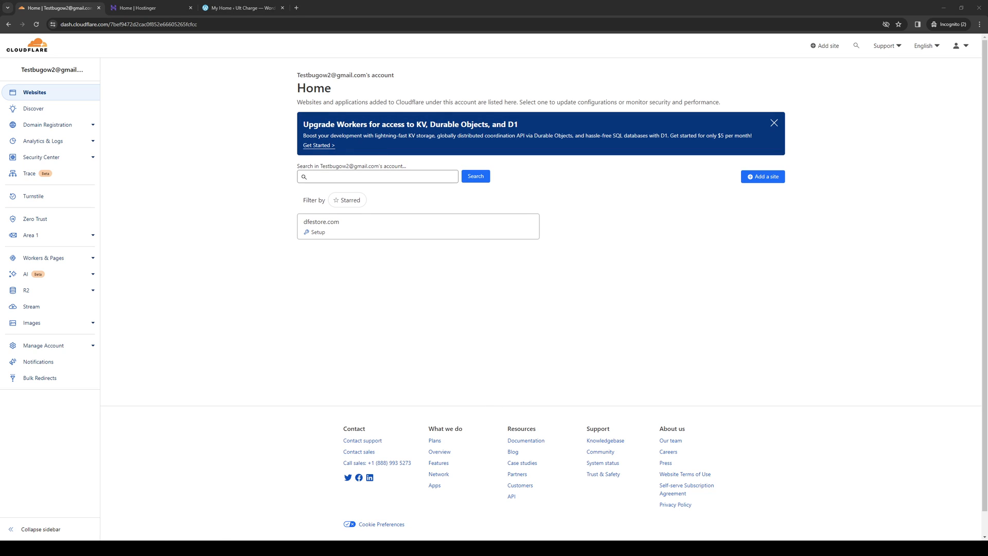
pyautogui.moveTo(617, 366)
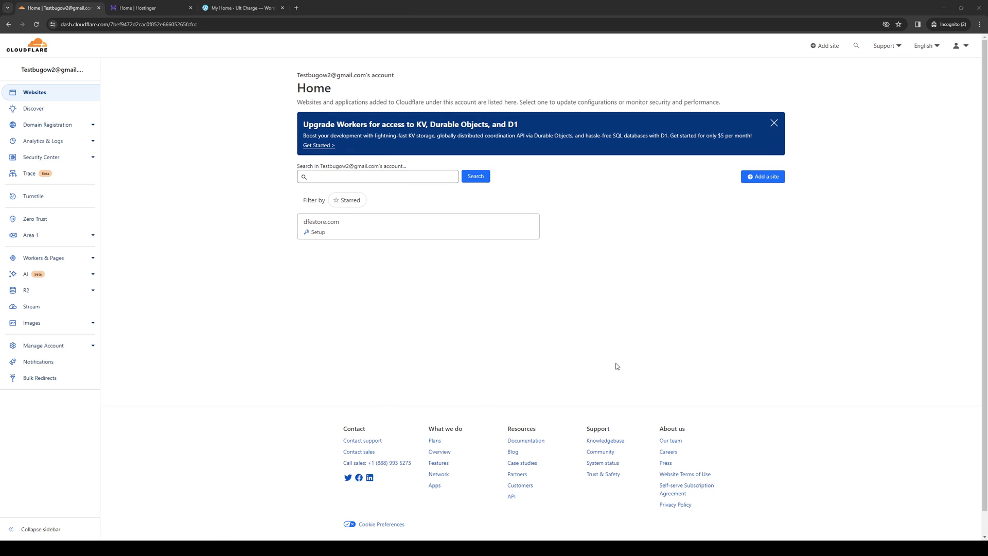
pyautogui.moveTo(419, 365)
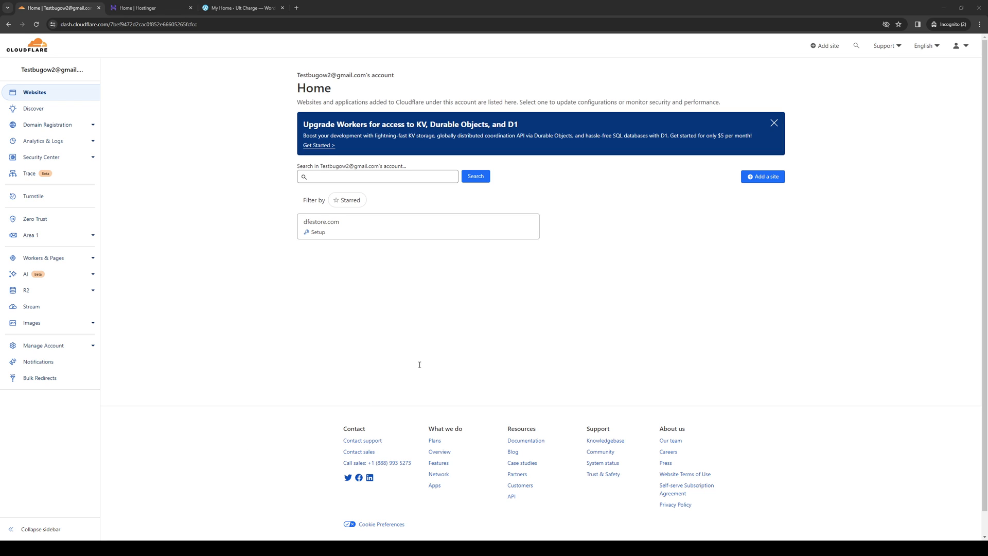
pyautogui.moveTo(465, 358)
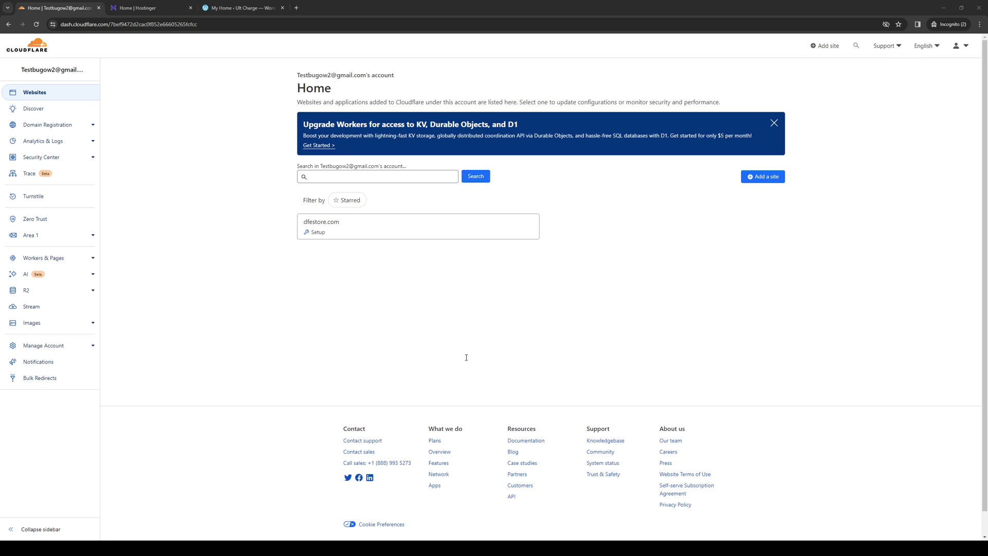
pyautogui.moveTo(597, 370)
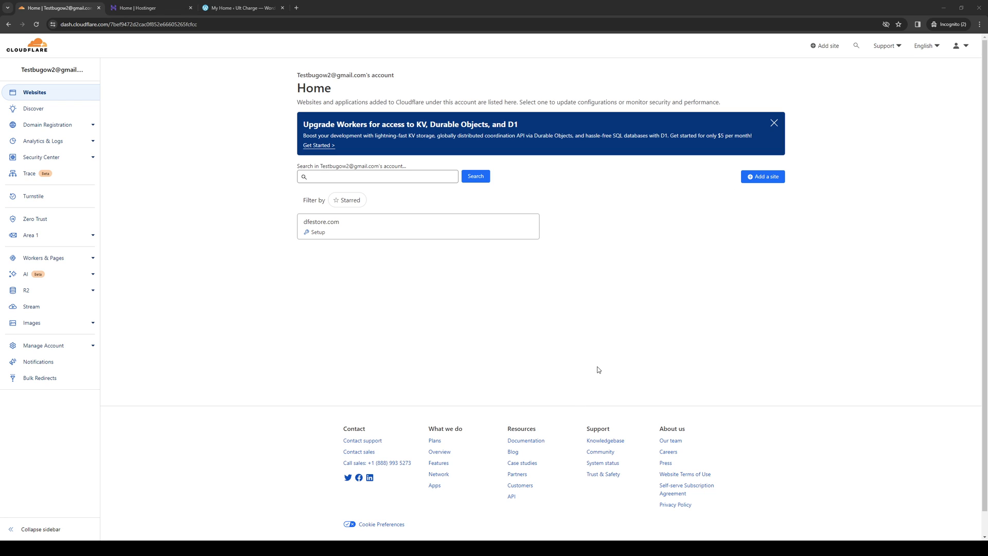
pyautogui.moveTo(586, 371)
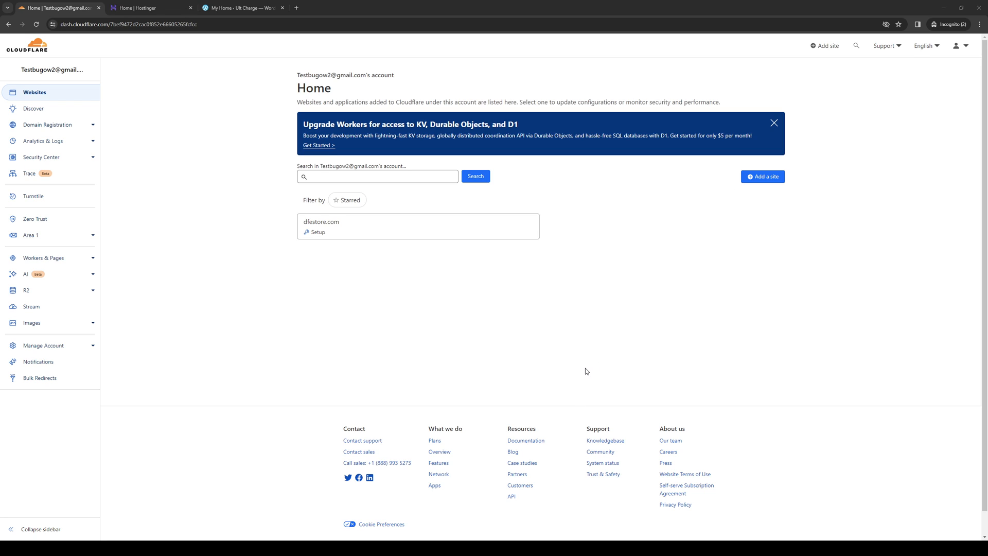
pyautogui.moveTo(590, 373)
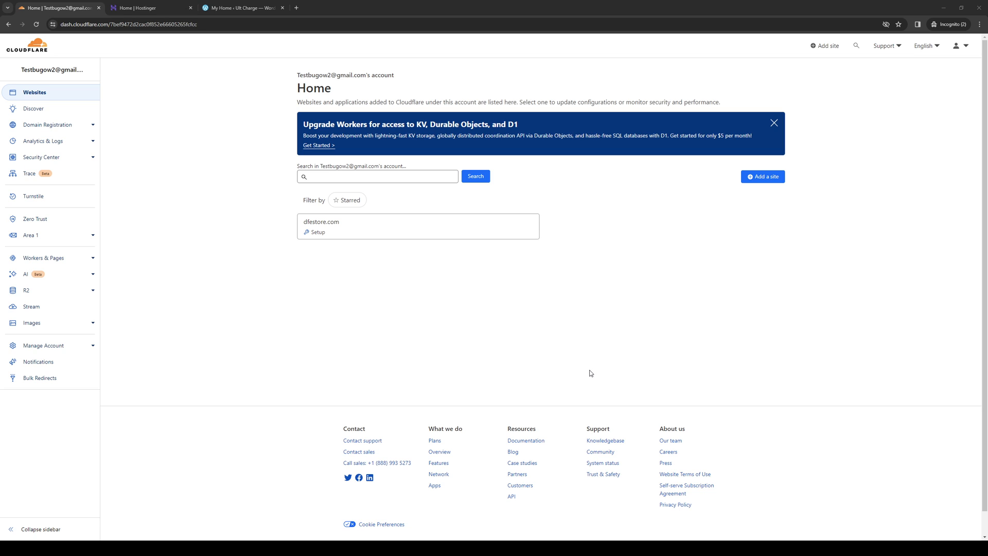
pyautogui.moveTo(592, 373)
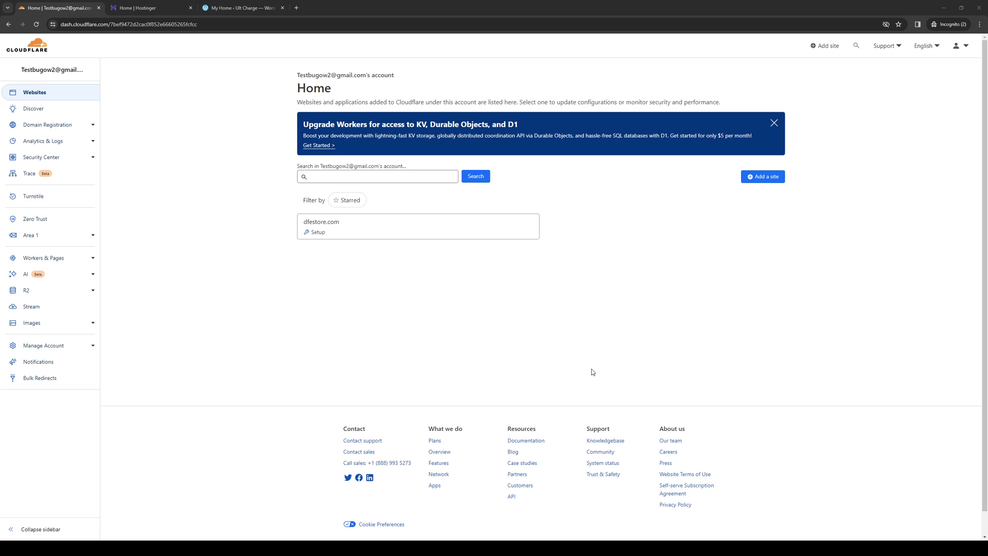